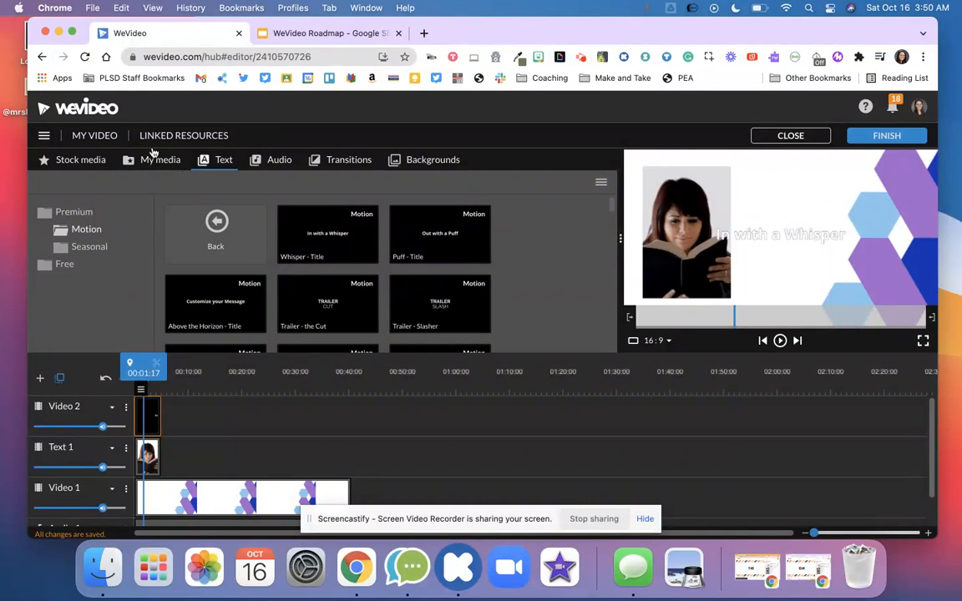
- Open the Narrate voiceover recorder from the My media tab
click(161, 161)
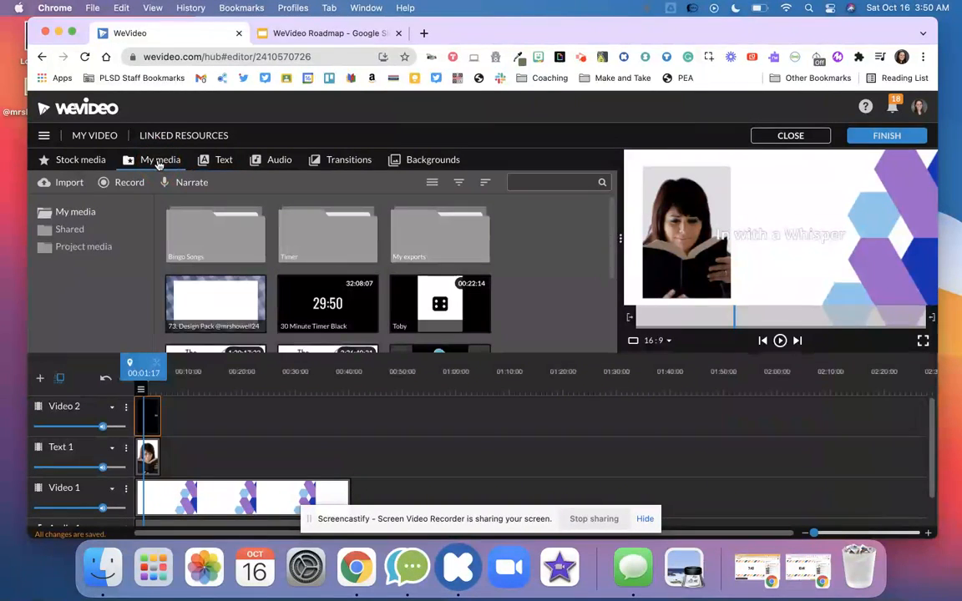
mouse_move(190, 182)
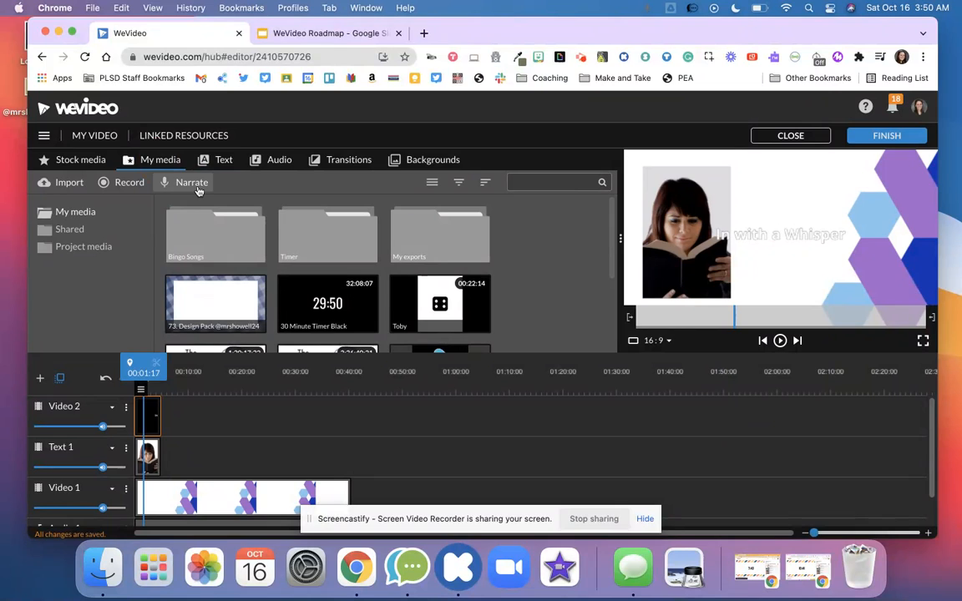
click(190, 182)
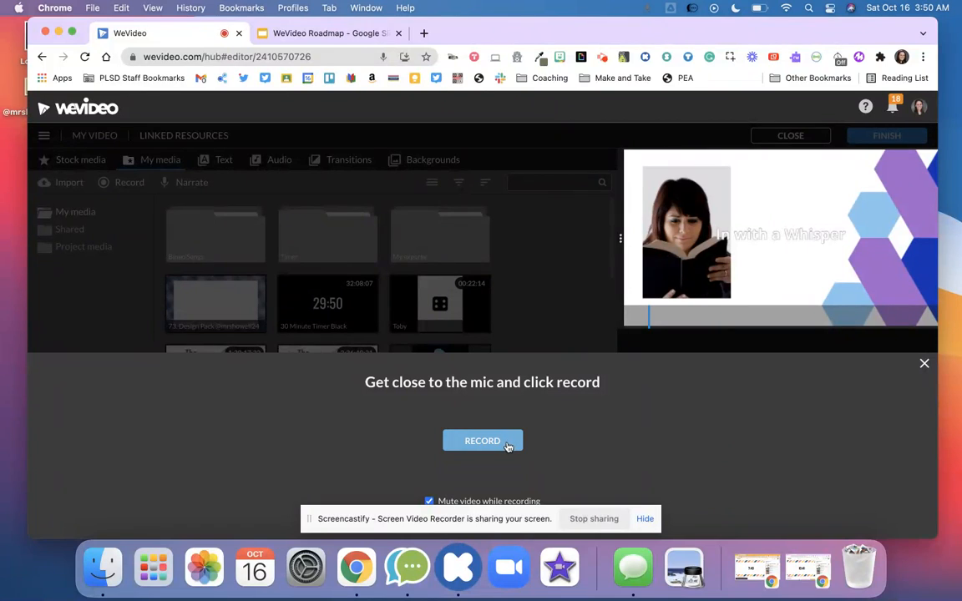
- Record a spoken narration of roughly six seconds, then stop
click(483, 441)
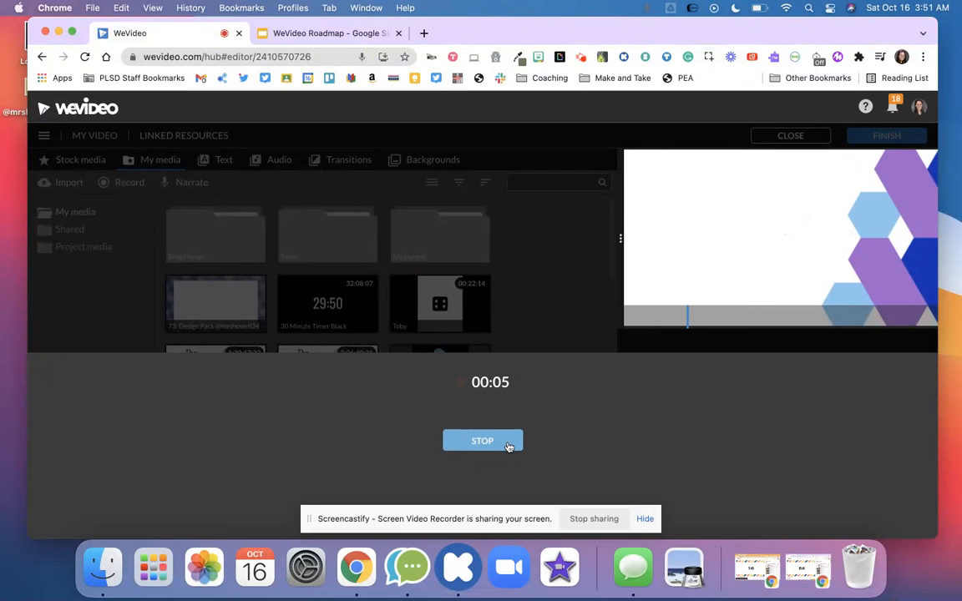
click(483, 441)
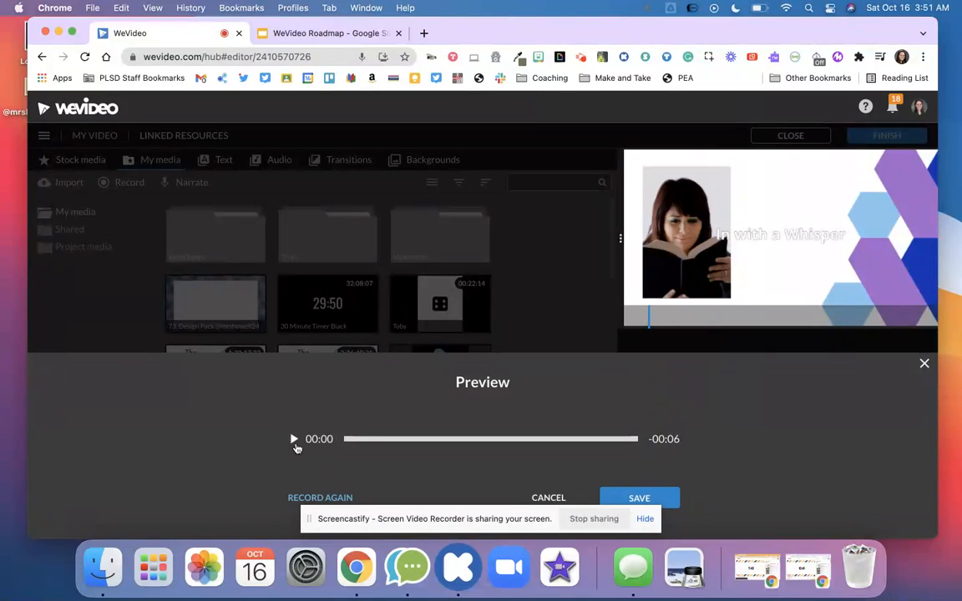
mouse_move(700, 483)
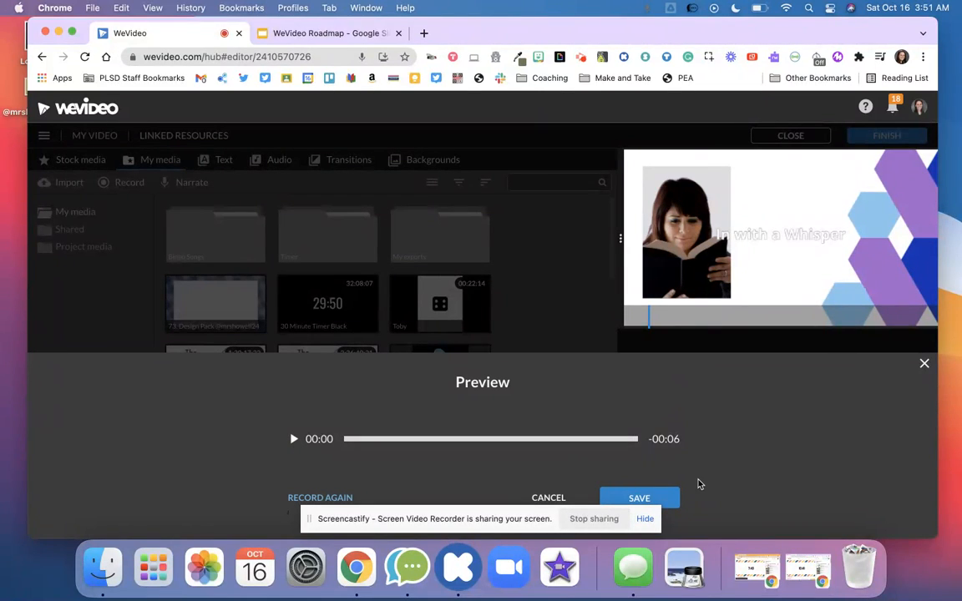
- Save the recording so it is added to the timeline as a Voiceover 1 clip
click(638, 498)
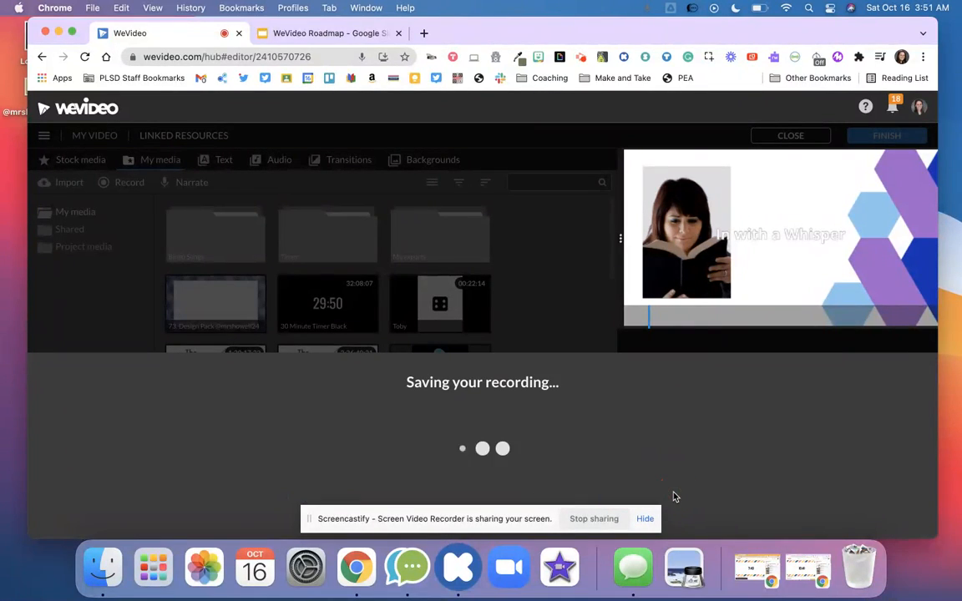
mouse_move(520, 301)
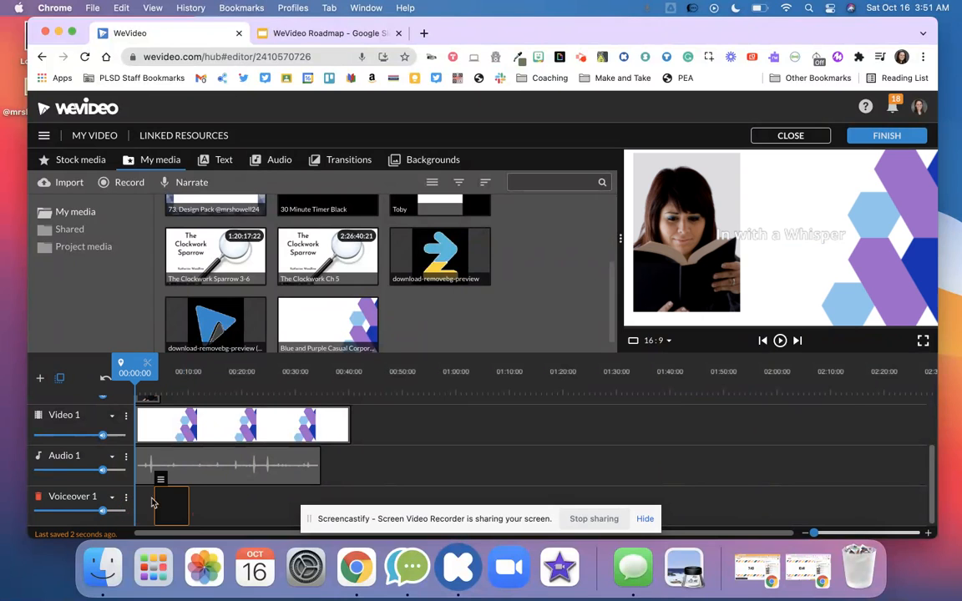
- Play the project to hear the voiceover, then drag the voiceover clip to a new position
click(778, 341)
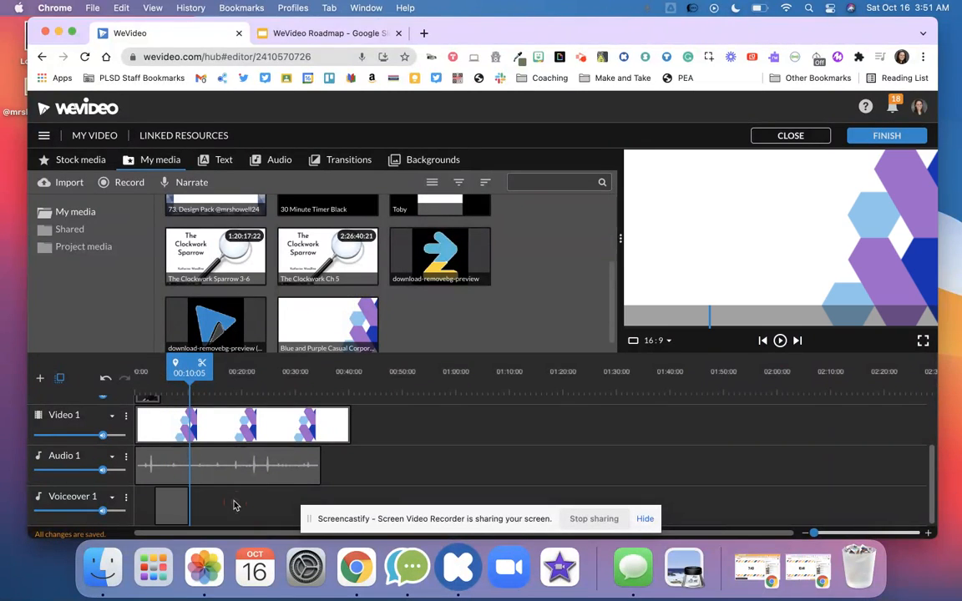
click(224, 506)
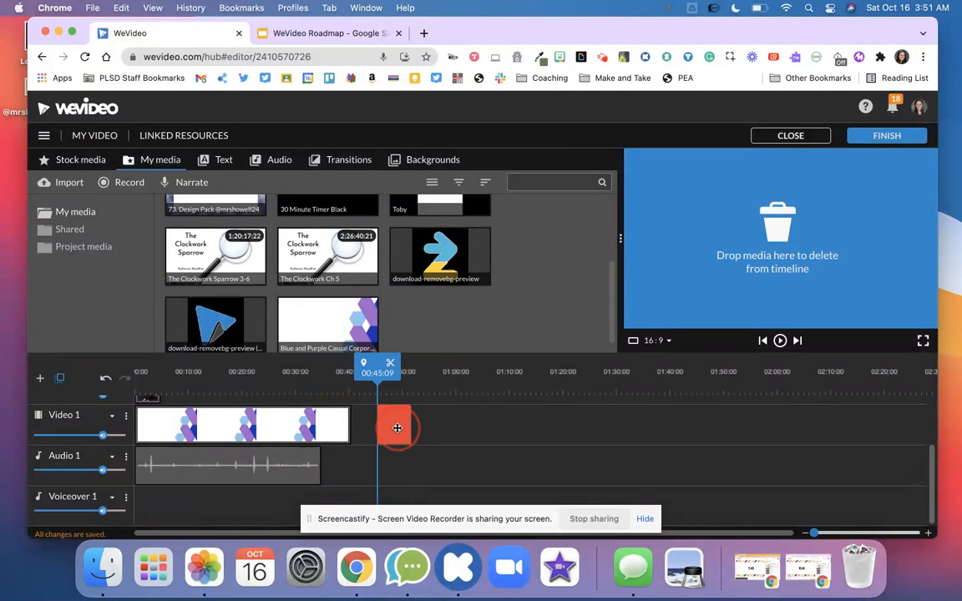
drag(398, 428, 383, 431)
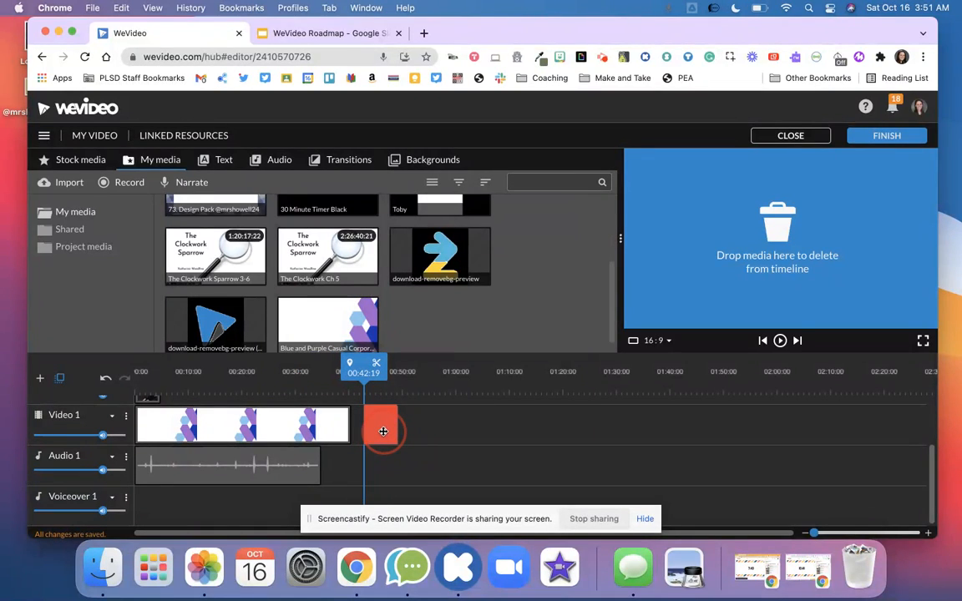